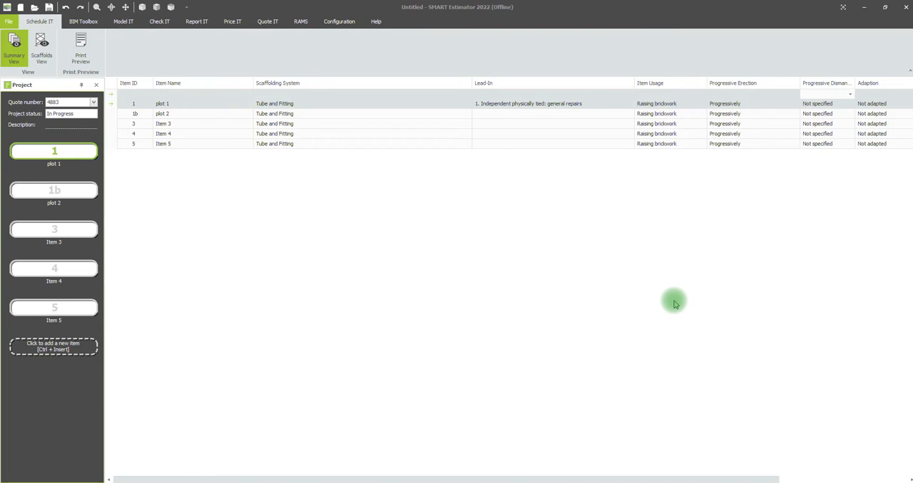
{"action": "mouse_move", "coordinate": [357, 193]}
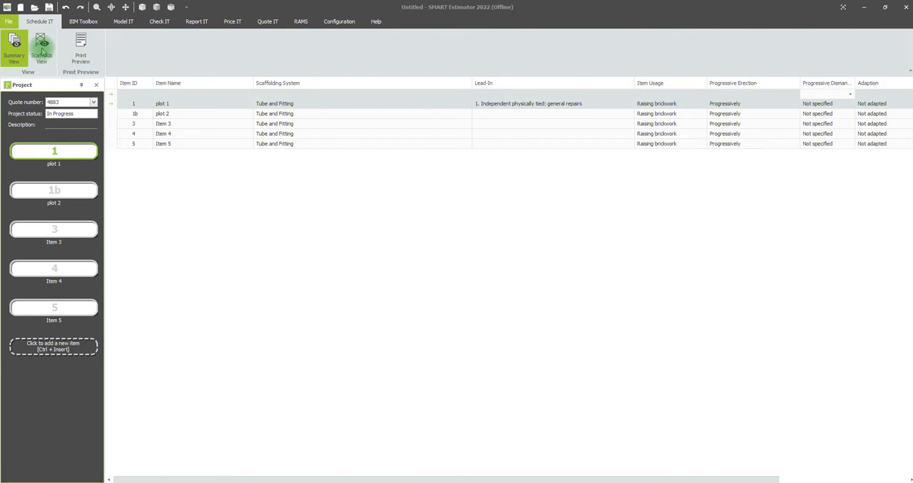
Show plot 1's empty scaffold list and browse the available scaffold types to add
{"action": "left_click", "coordinate": [38, 48]}
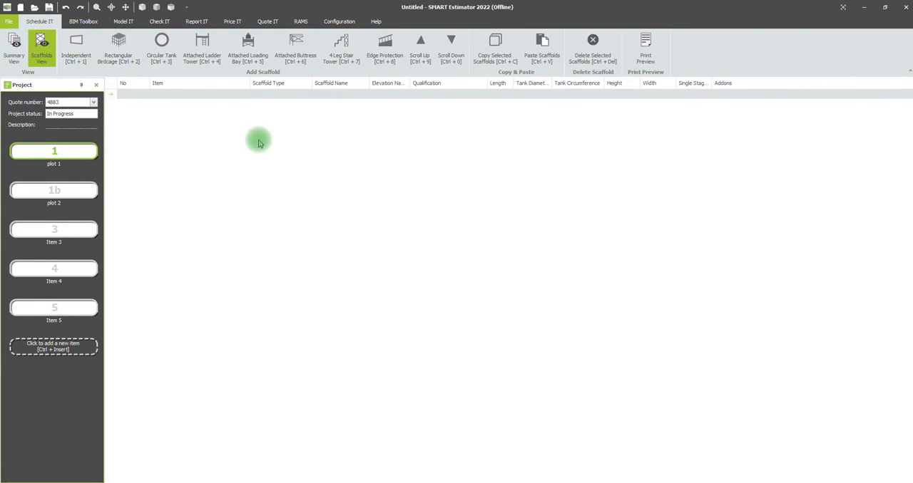
{"action": "mouse_move", "coordinate": [318, 179]}
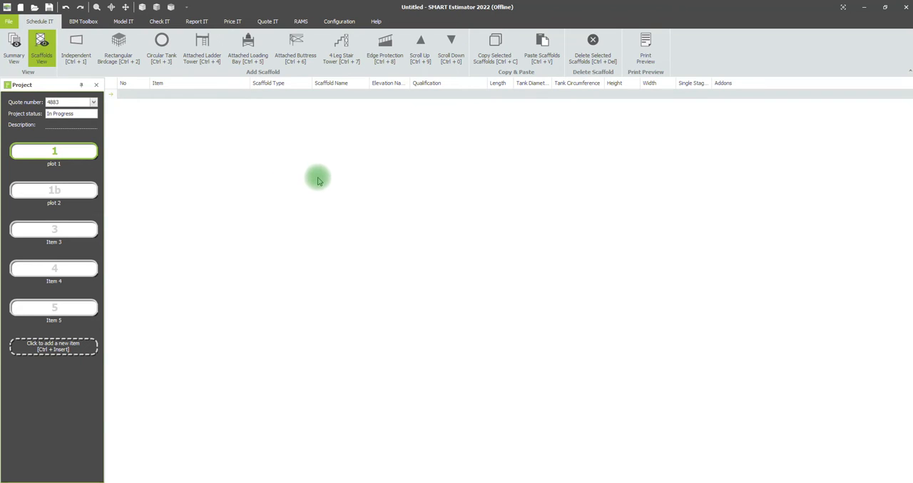
{"action": "left_click", "coordinate": [54, 152]}
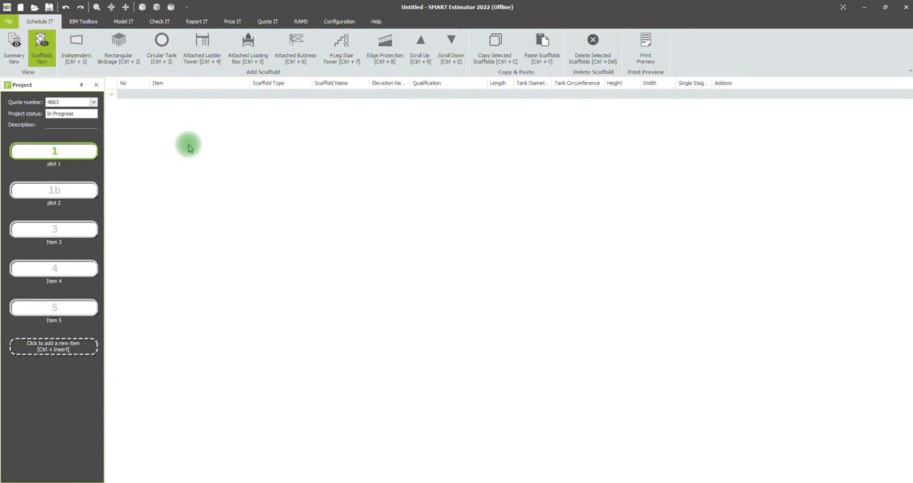
{"action": "mouse_move", "coordinate": [183, 155]}
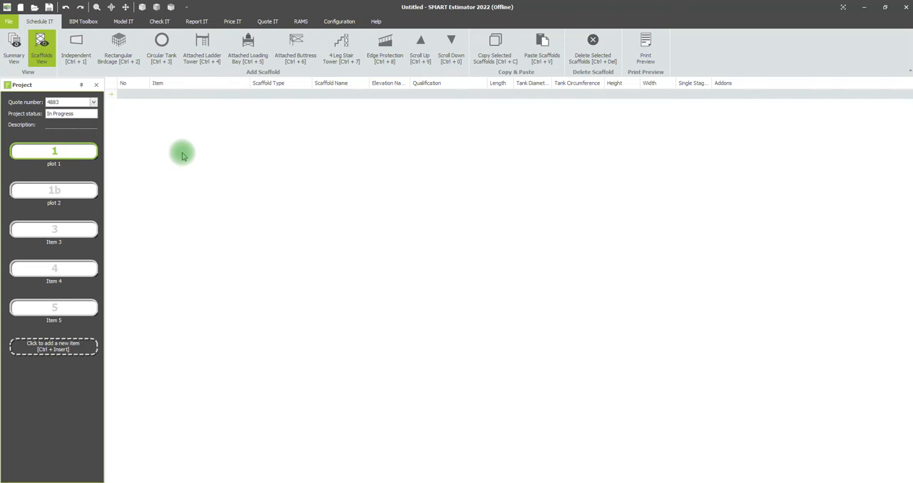
{"action": "mouse_move", "coordinate": [194, 43]}
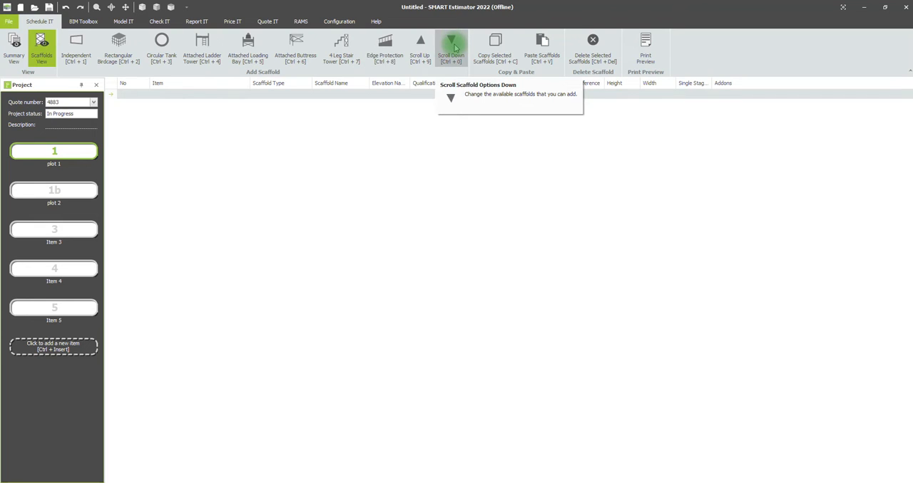
{"action": "left_click", "coordinate": [455, 43]}
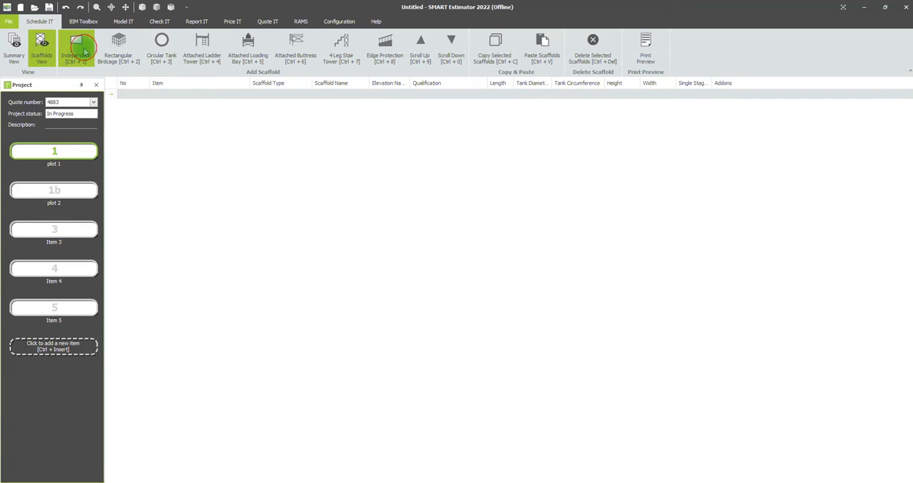
Add three Independent scaffolds (1.1–1.3) for Elevations 1, 2 and 3
{"action": "left_click", "coordinate": [77, 43]}
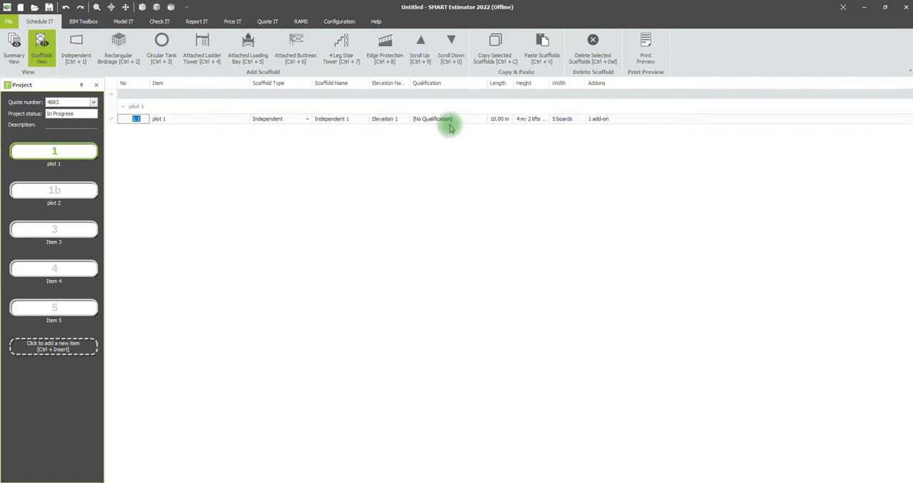
{"action": "mouse_move", "coordinate": [303, 129]}
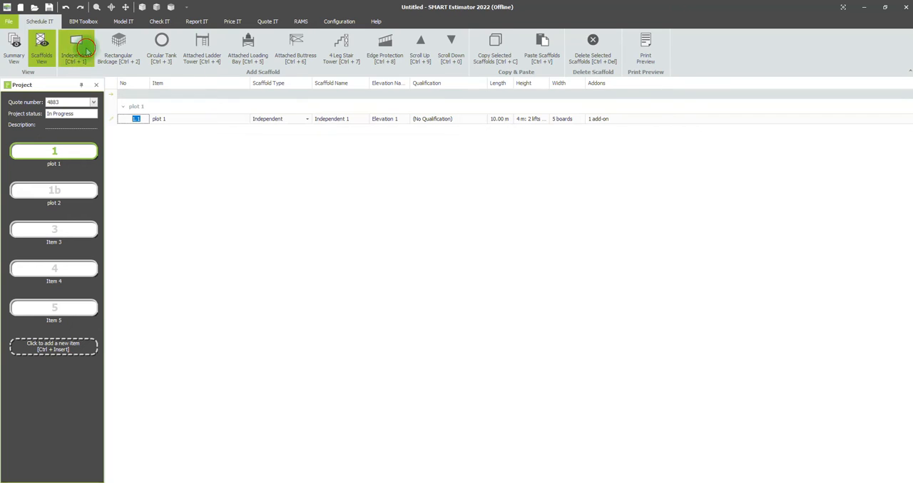
{"action": "left_click", "coordinate": [73, 44]}
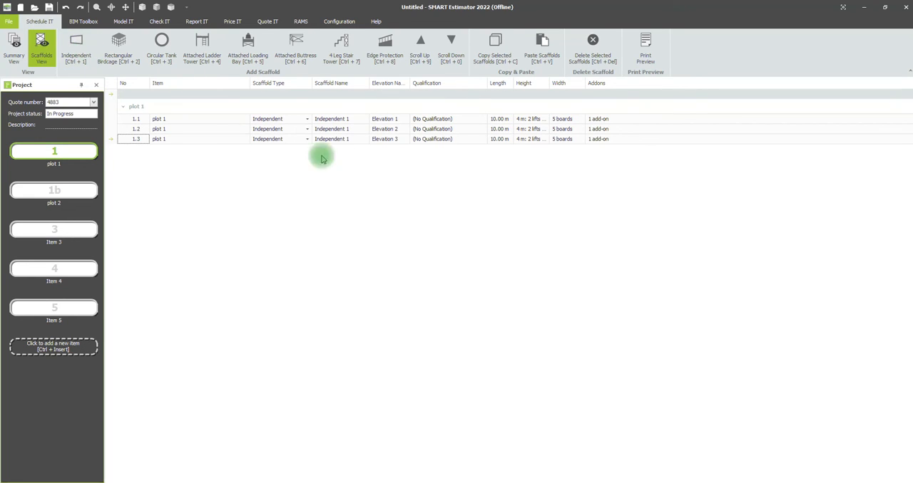
{"action": "mouse_move", "coordinate": [349, 160]}
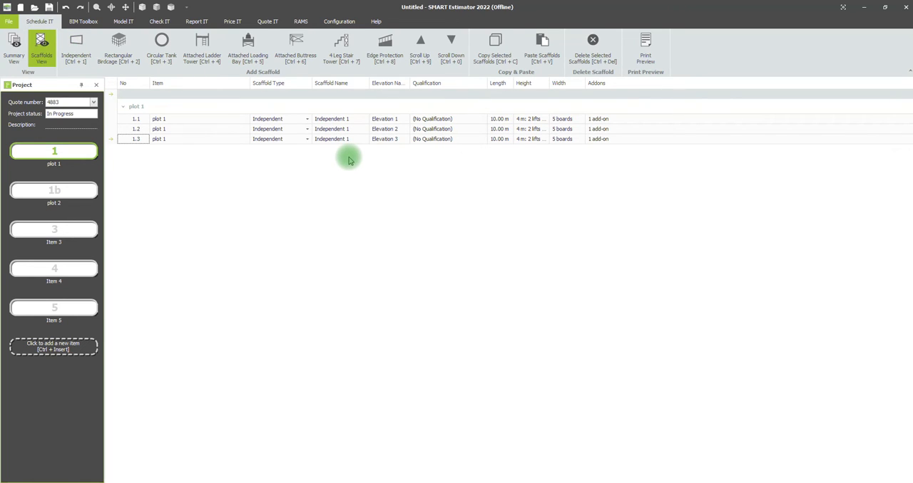
{"action": "mouse_move", "coordinate": [312, 148]}
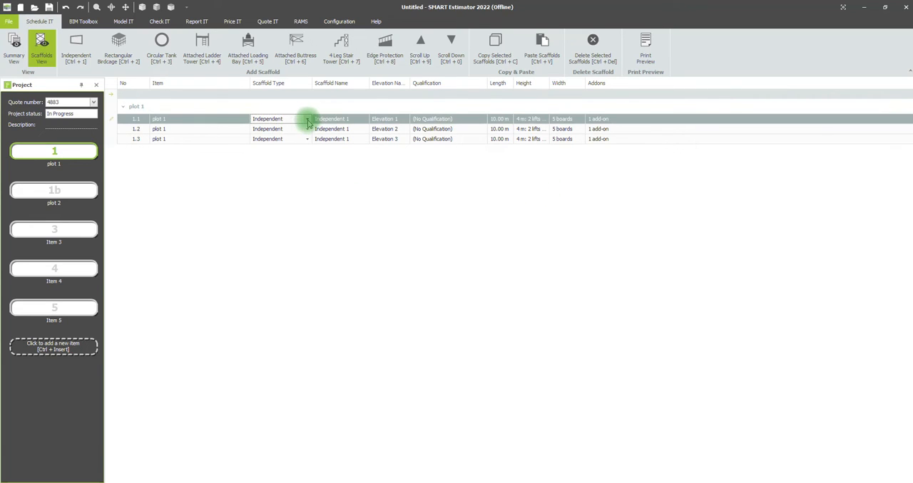
Keep scaffold 1.1's type as Independent and enter 'north eleva' as its name
{"action": "left_click", "coordinate": [307, 119]}
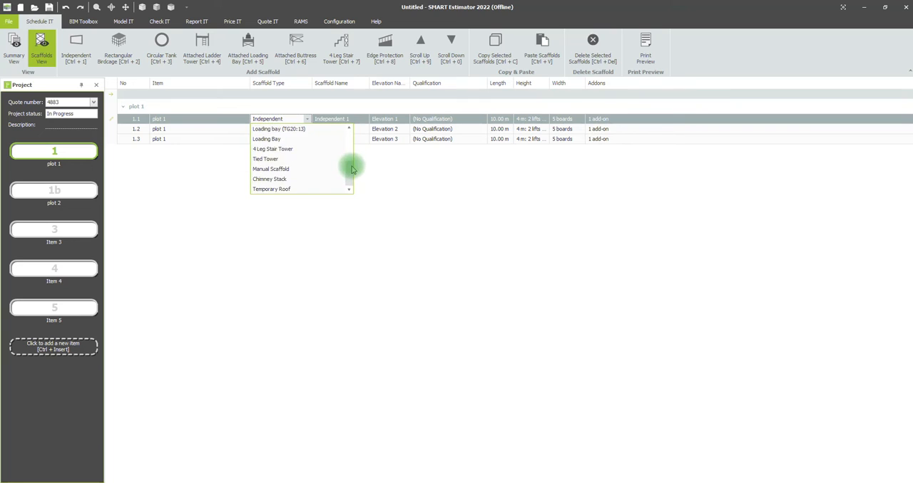
{"action": "left_click", "coordinate": [278, 119]}
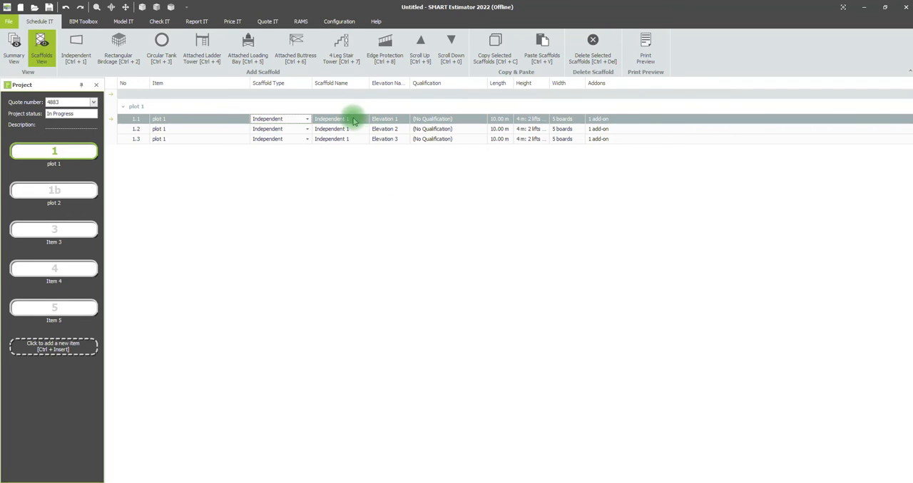
{"action": "type", "text": "n"}
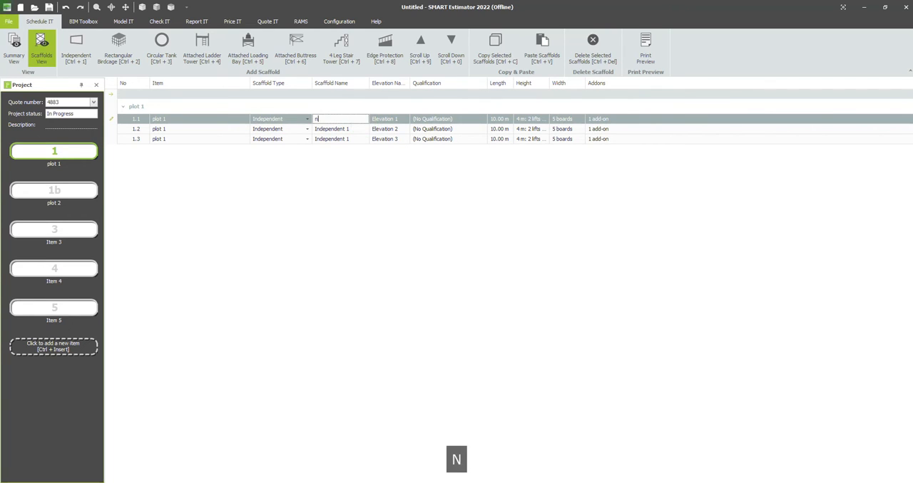
{"action": "type", "text": "orth elevation"}
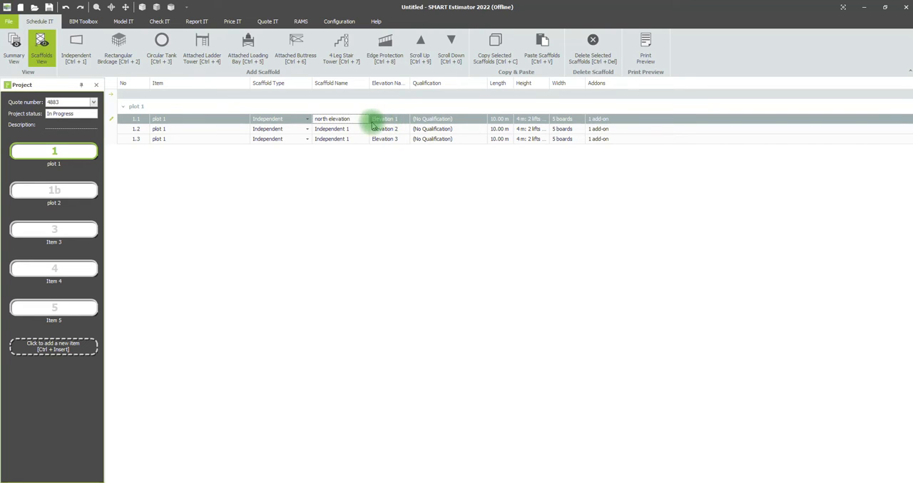
Replace the scaffold name with 'access scaffold' and commit it
{"action": "double_click", "coordinate": [385, 118]}
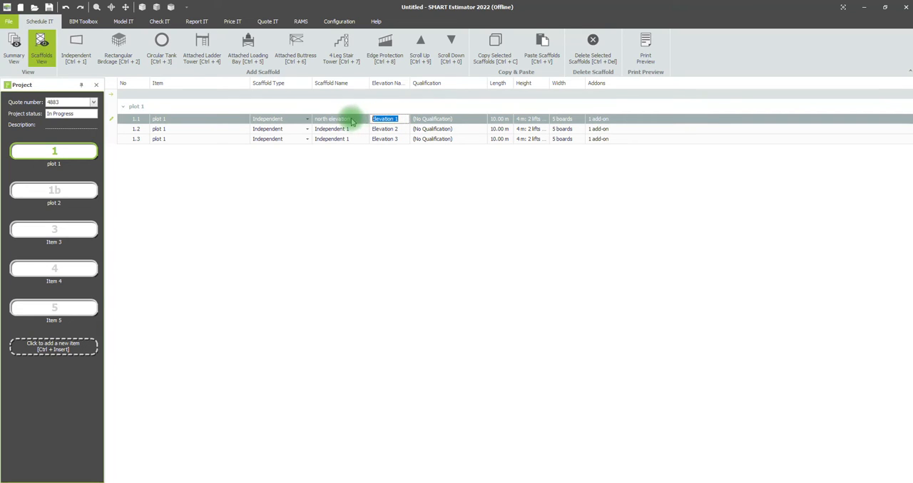
{"action": "type", "text": "access"}
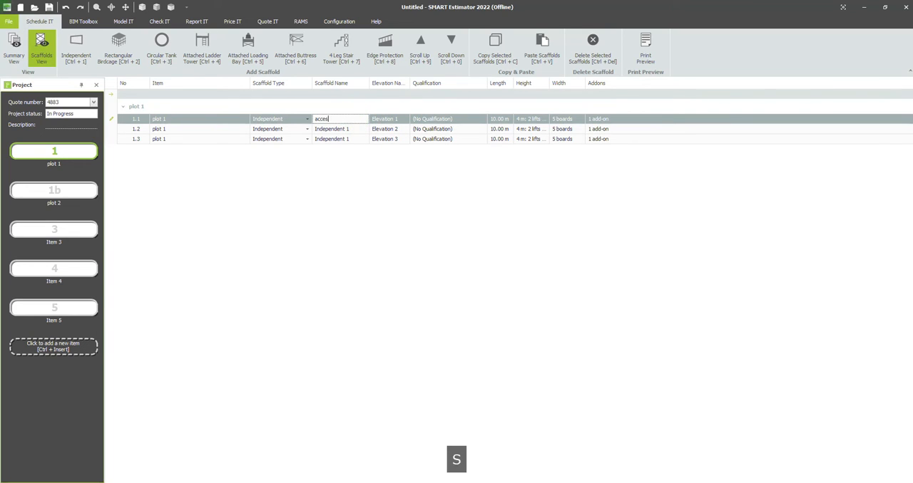
{"action": "type", "text": "scaffold"}
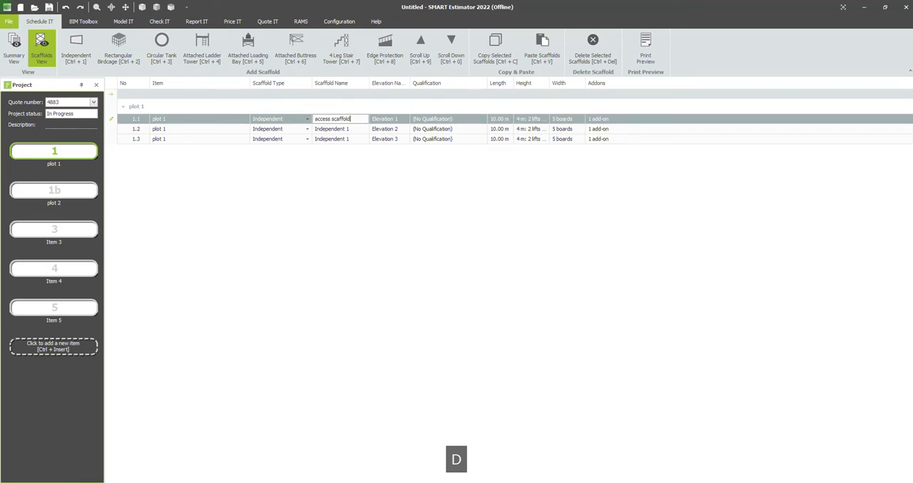
{"action": "left_click", "coordinate": [386, 119]}
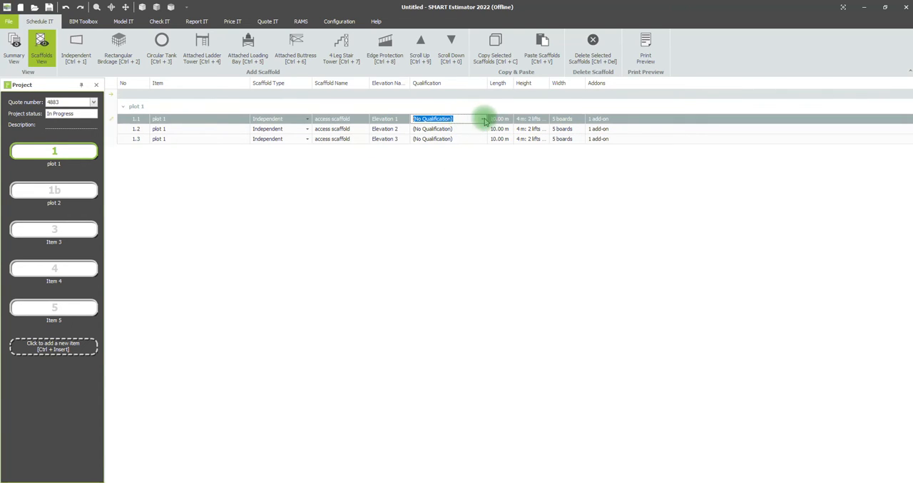
Change scaffold 1.1's length from 10 m to 20.00 m
{"action": "left_click", "coordinate": [482, 119]}
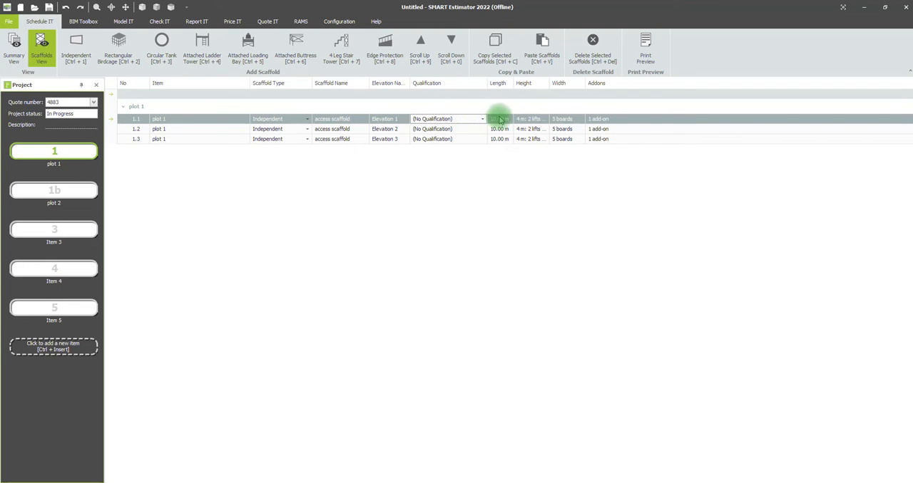
{"action": "double_click", "coordinate": [500, 119]}
{"action": "type", "text": "2"}
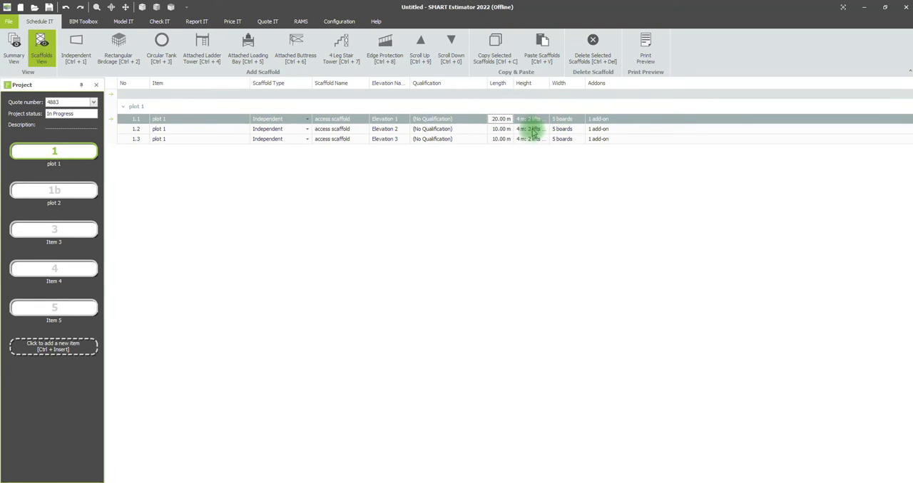
Set scaffold 1.1 to 10.00 m high with custom 2 m lifts, applied to all access scaffolds
{"action": "left_click", "coordinate": [530, 118]}
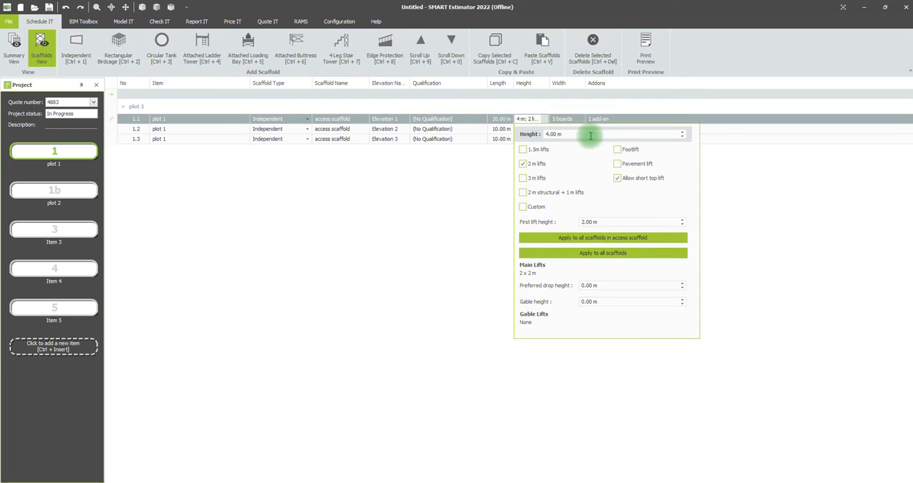
{"action": "type", "text": "10.00 m"}
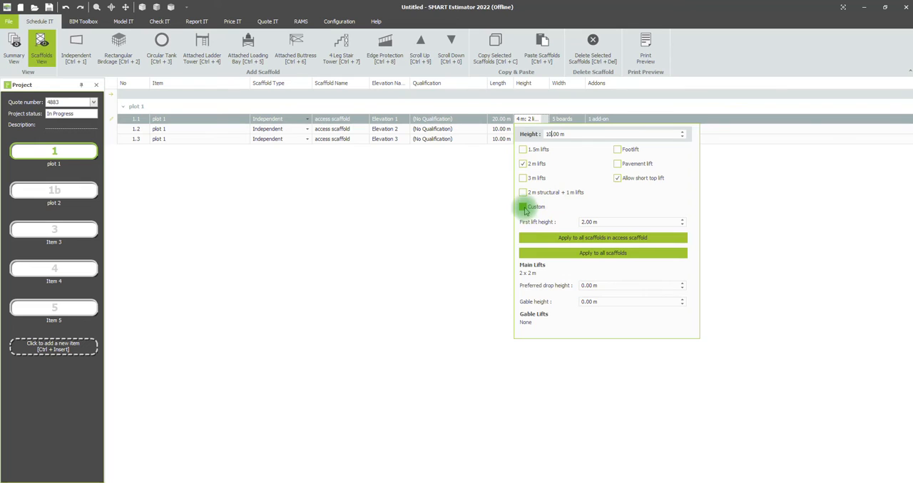
{"action": "left_click", "coordinate": [522, 206]}
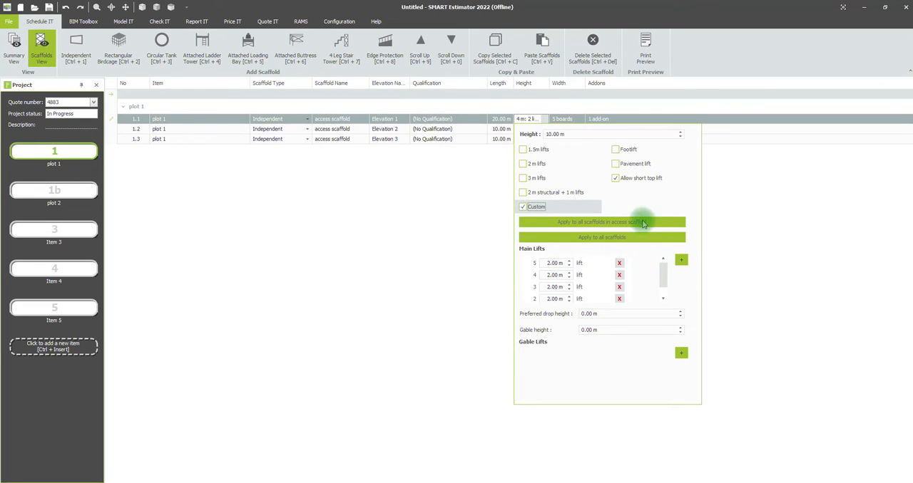
{"action": "left_click", "coordinate": [523, 163]}
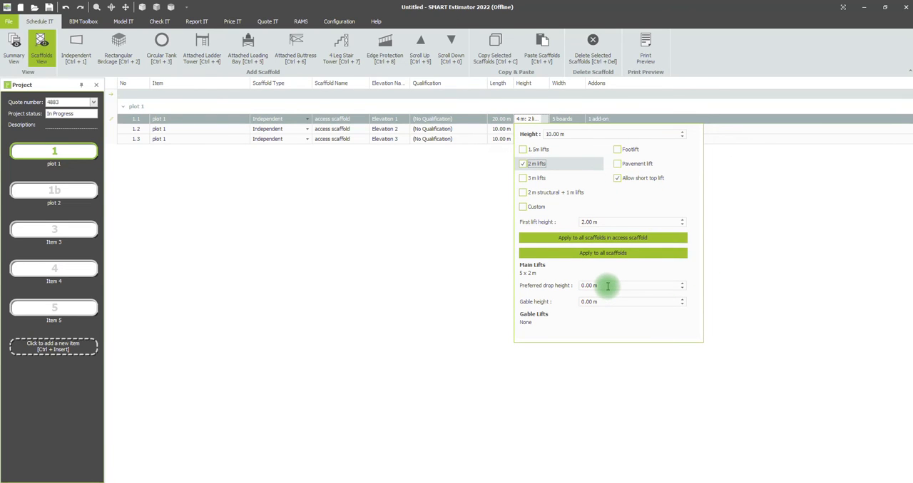
{"action": "mouse_move", "coordinate": [608, 294]}
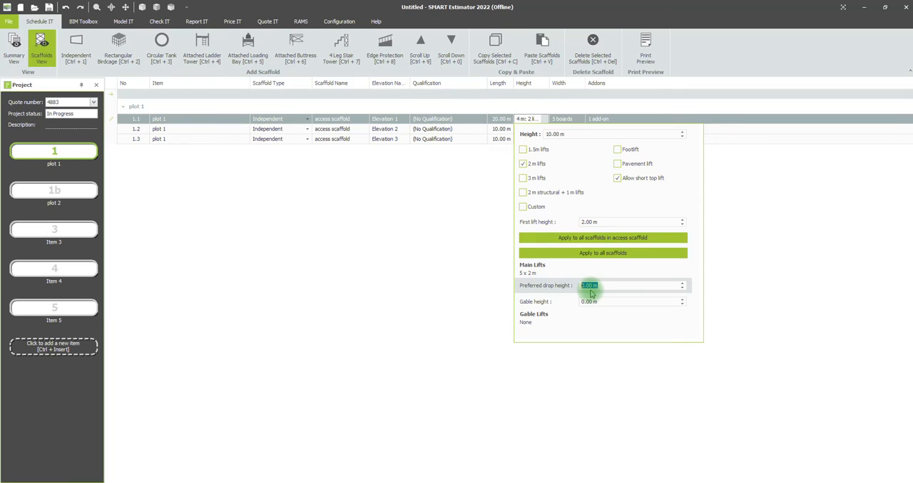
{"action": "left_click", "coordinate": [604, 302]}
{"action": "type", "text": "2"}
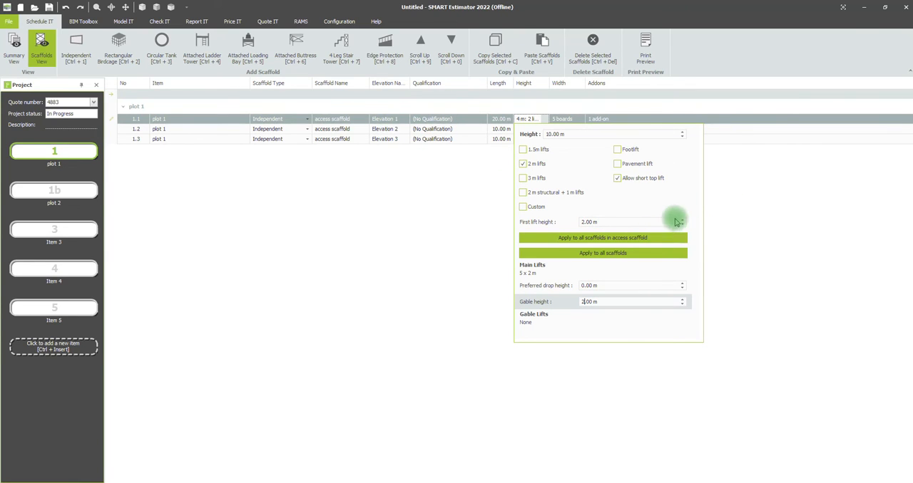
{"action": "mouse_move", "coordinate": [563, 218]}
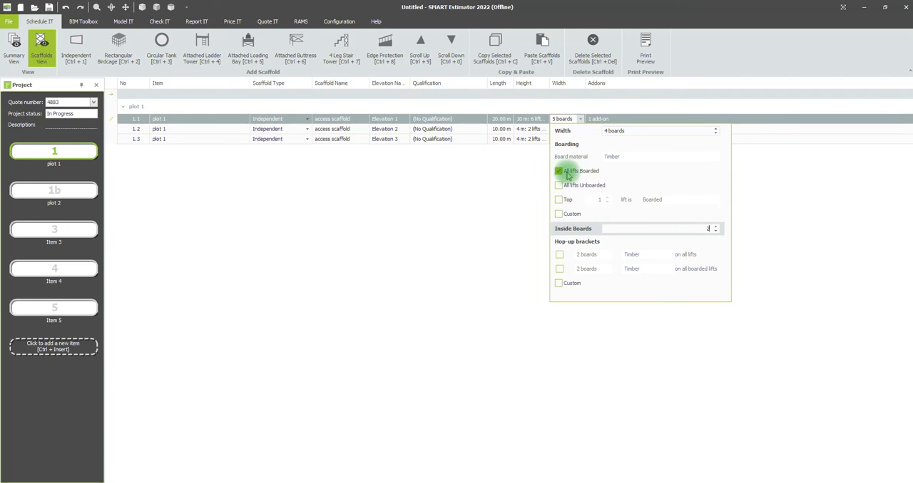
Switch scaffold 1.1 to custom per-lift boarding with 2-board hop-ups on all lifts
{"action": "left_click", "coordinate": [558, 200]}
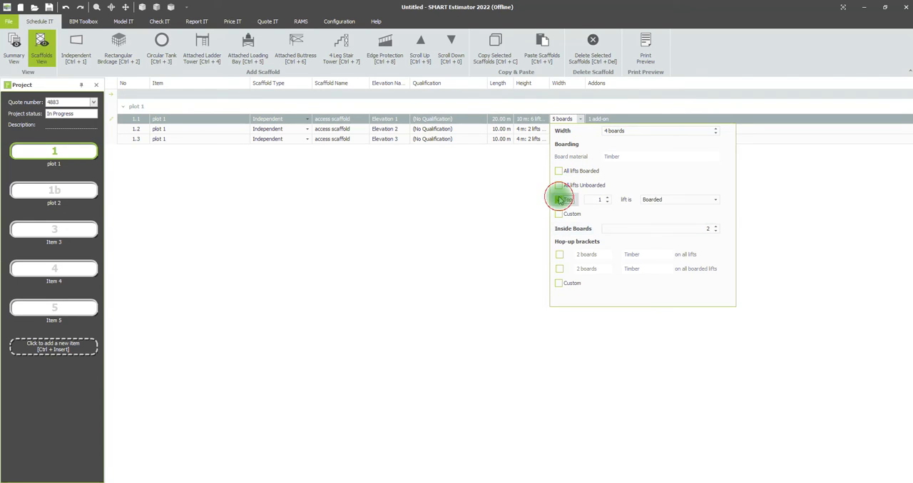
{"action": "left_click", "coordinate": [558, 200]}
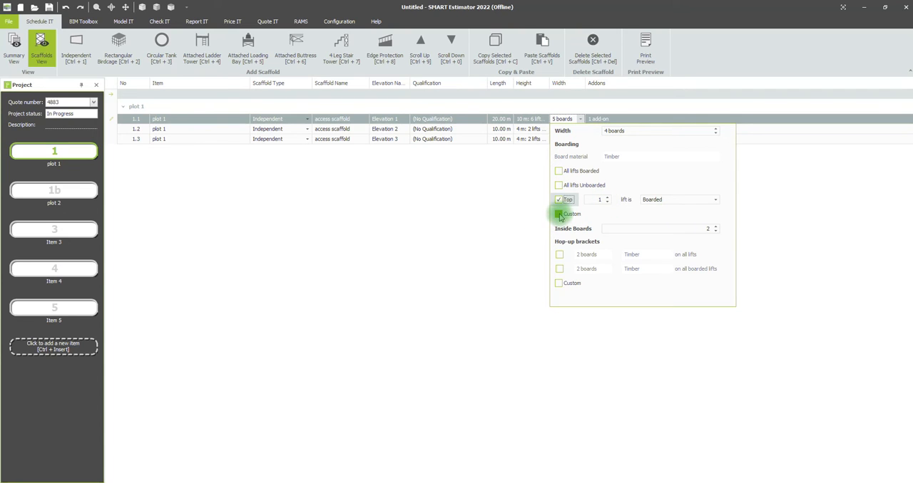
{"action": "left_click", "coordinate": [558, 214]}
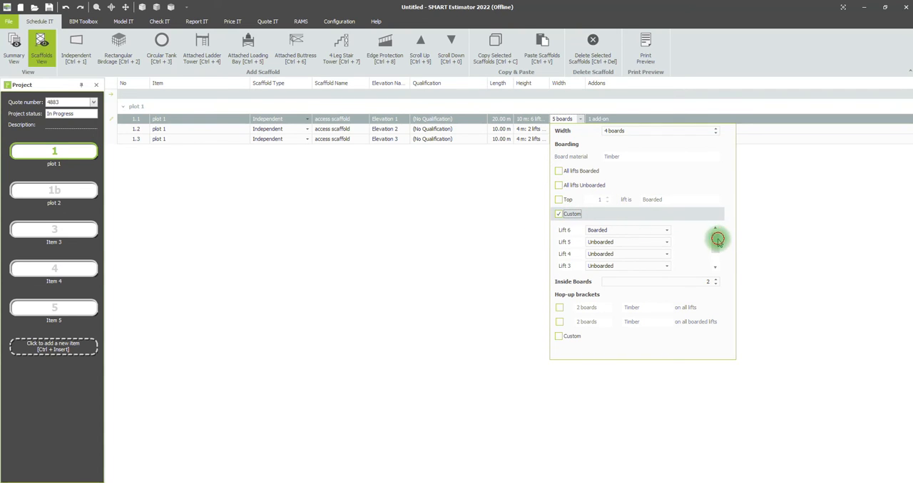
{"action": "scroll", "scroll_direction": "down", "scroll_amount": 3}
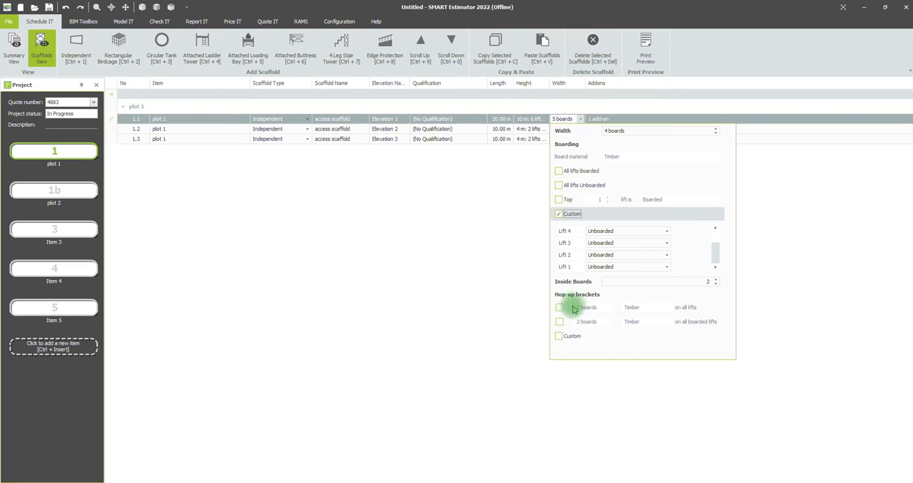
{"action": "left_click", "coordinate": [558, 336]}
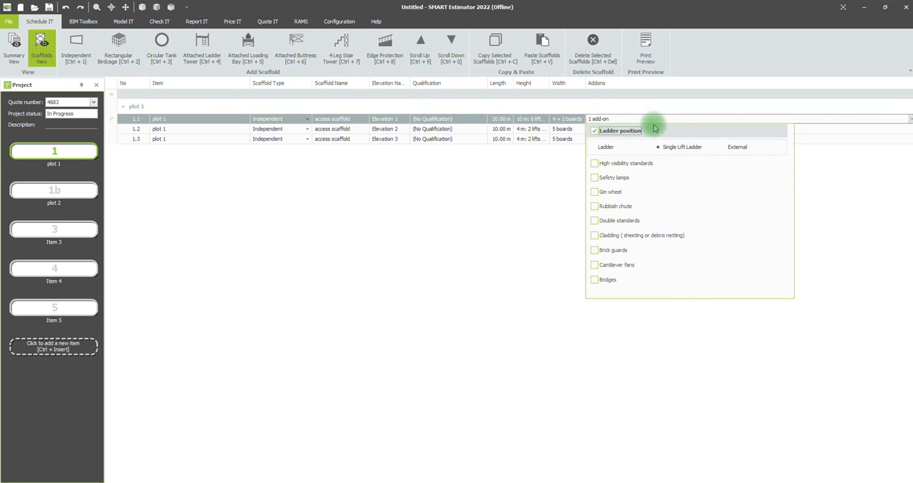
Add a rubbish chute and fully debris-netted cladding to scaffold 1.1
{"action": "left_click", "coordinate": [594, 147]}
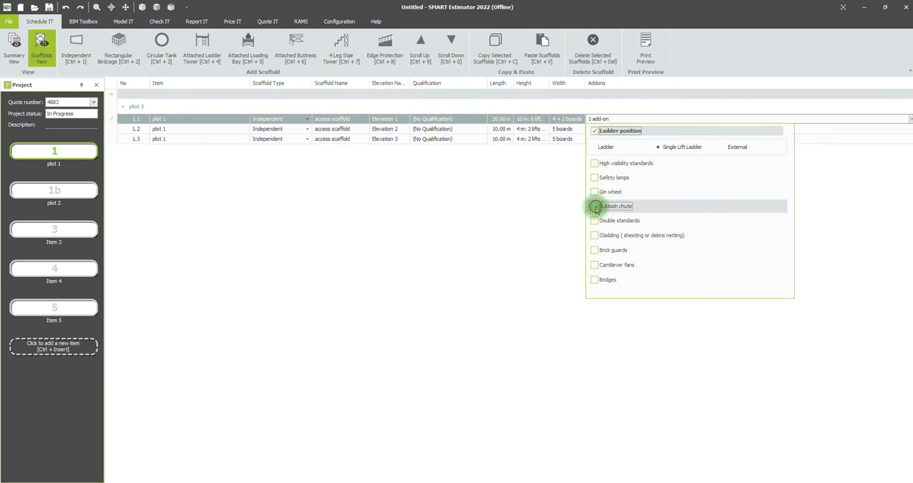
{"action": "left_click", "coordinate": [594, 206]}
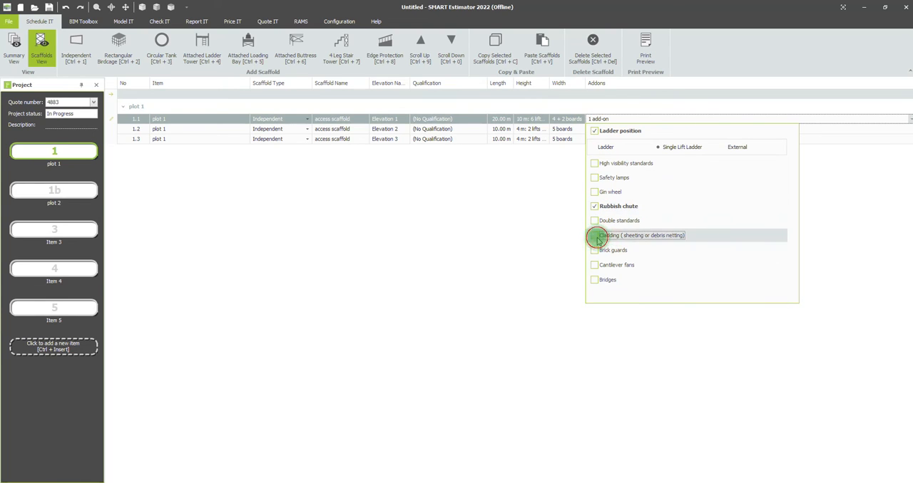
{"action": "left_click", "coordinate": [593, 235]}
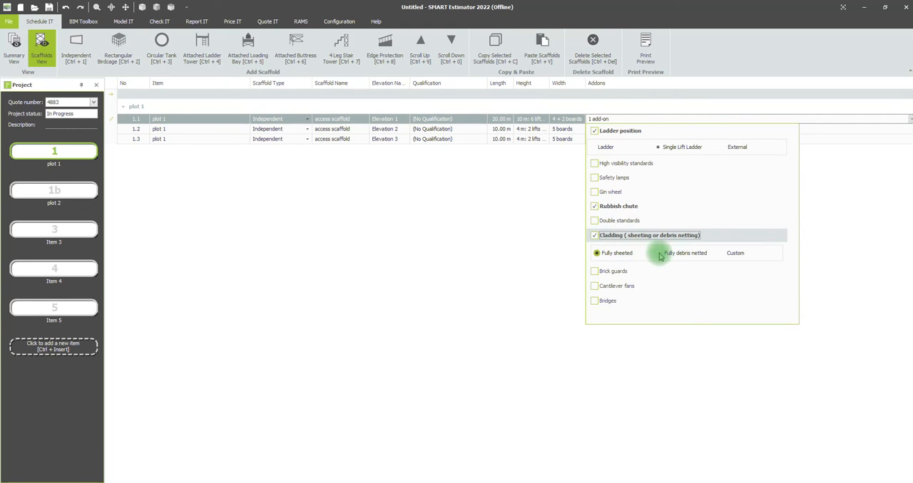
{"action": "left_click", "coordinate": [564, 171]}
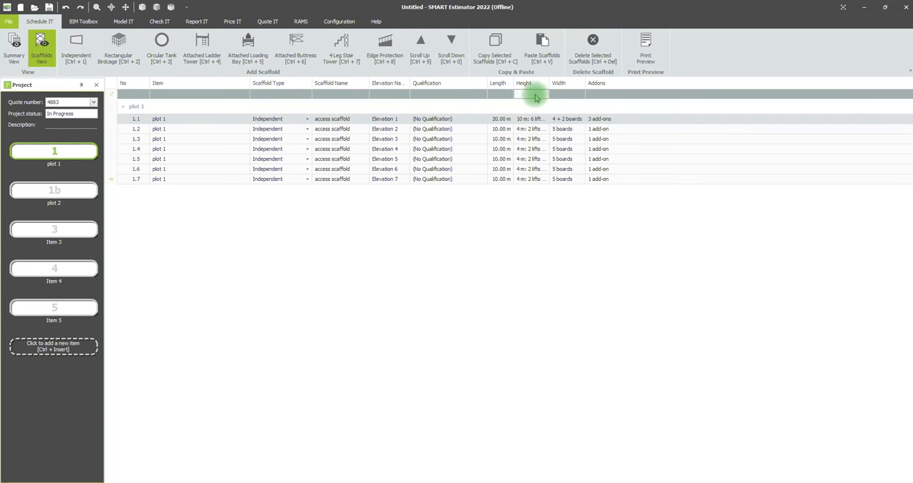
Set all plot 1 scaffolds to 20.00 m high, 1.5 m lifts with footlift, 4 boards wide
{"action": "left_click", "coordinate": [533, 96]}
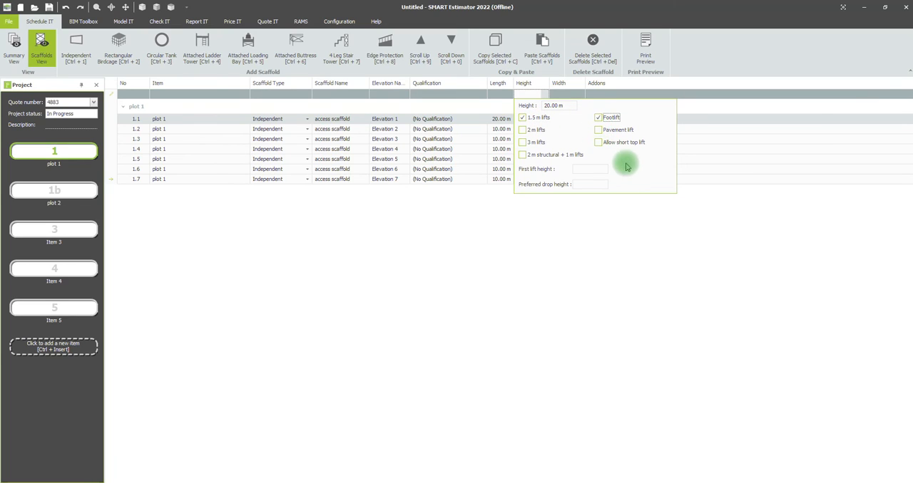
{"action": "mouse_move", "coordinate": [571, 99]}
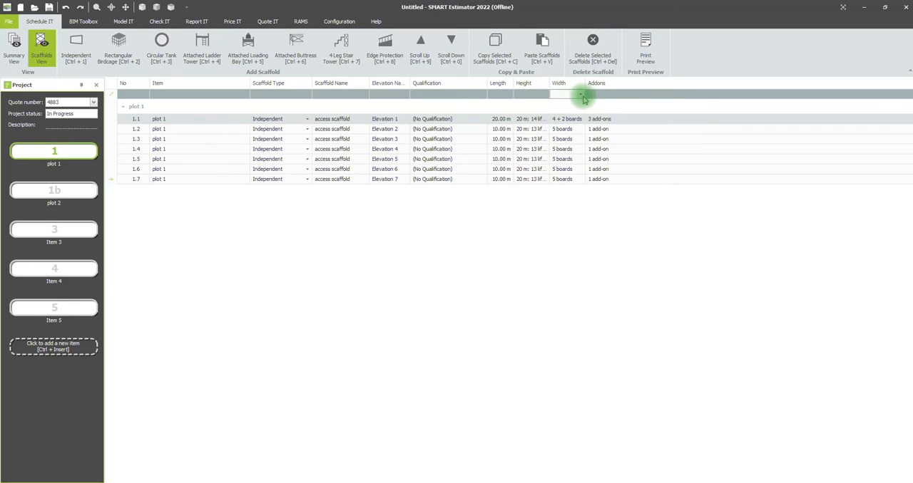
{"action": "left_click", "coordinate": [574, 93]}
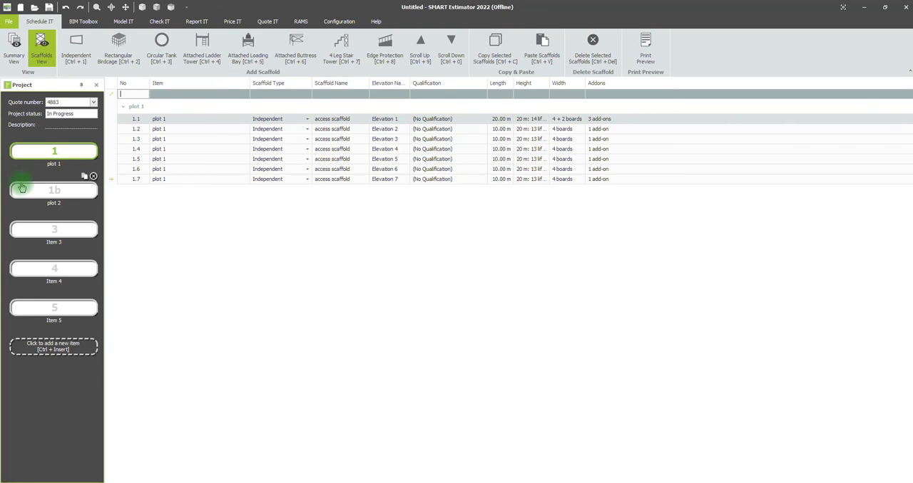
Select plot 2, create a four-sided box scaffold in Model IT, and return to Schedule IT
{"action": "left_click", "coordinate": [54, 190]}
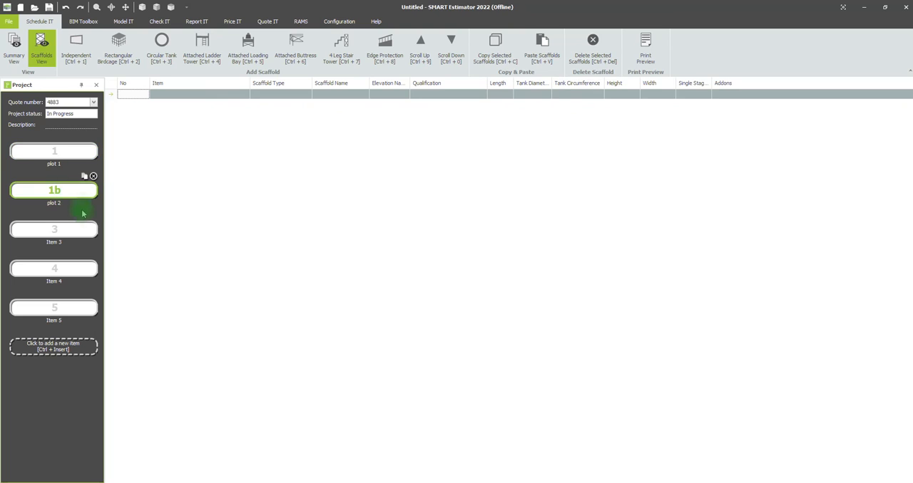
{"action": "left_click", "coordinate": [136, 20]}
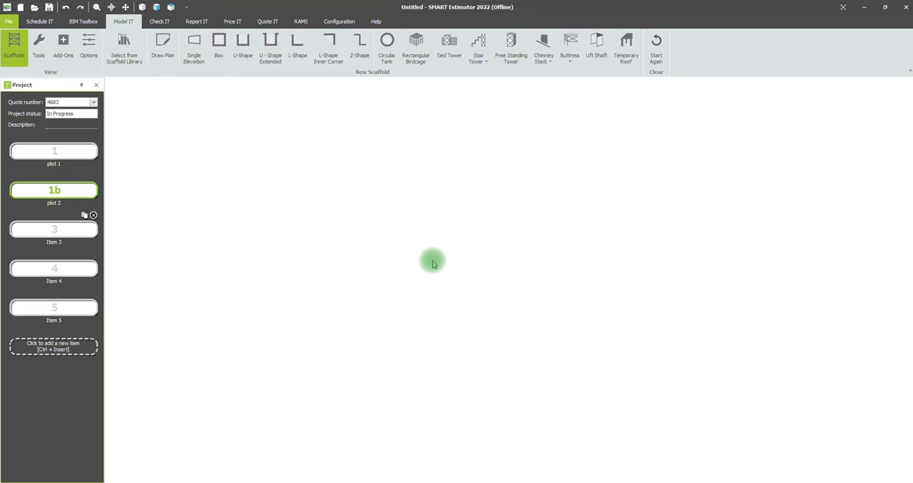
{"action": "left_click", "coordinate": [40, 45]}
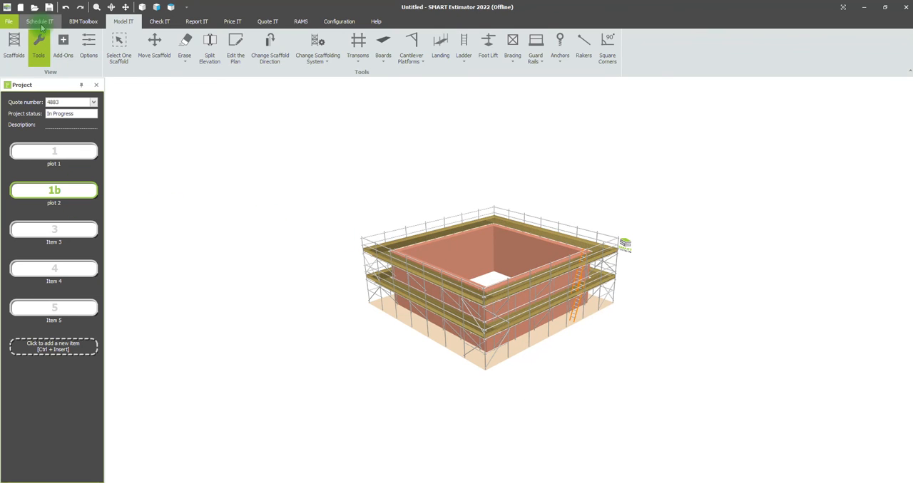
{"action": "left_click", "coordinate": [43, 21]}
{"action": "type", "text": "20"}
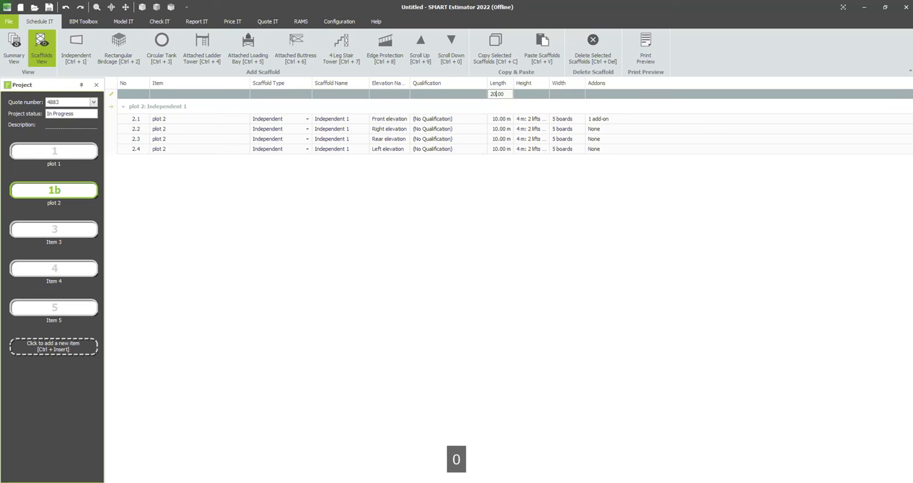
Make all plot 2 scaffolds 12.00 m high with 2 m lifts and 2-board hop-ups on all lifts
{"action": "left_click", "coordinate": [532, 93]}
{"action": "type", "text": "12.00 m"}
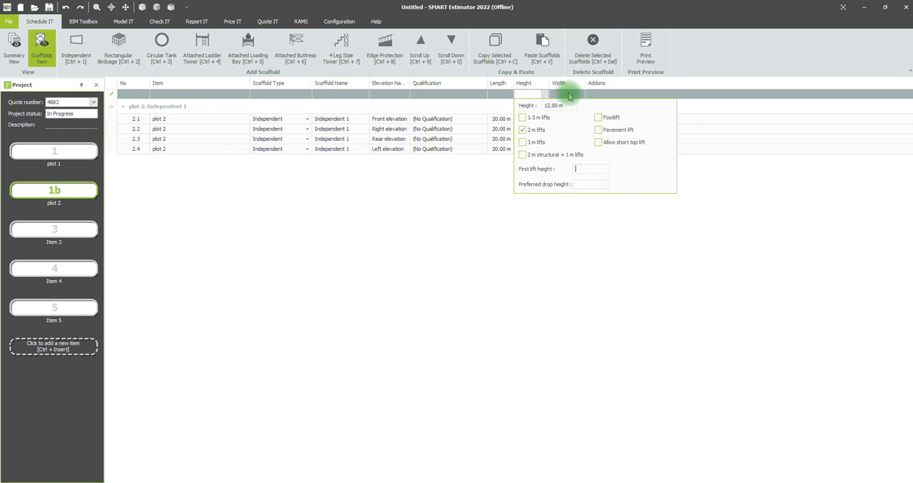
{"action": "left_click", "coordinate": [558, 83]}
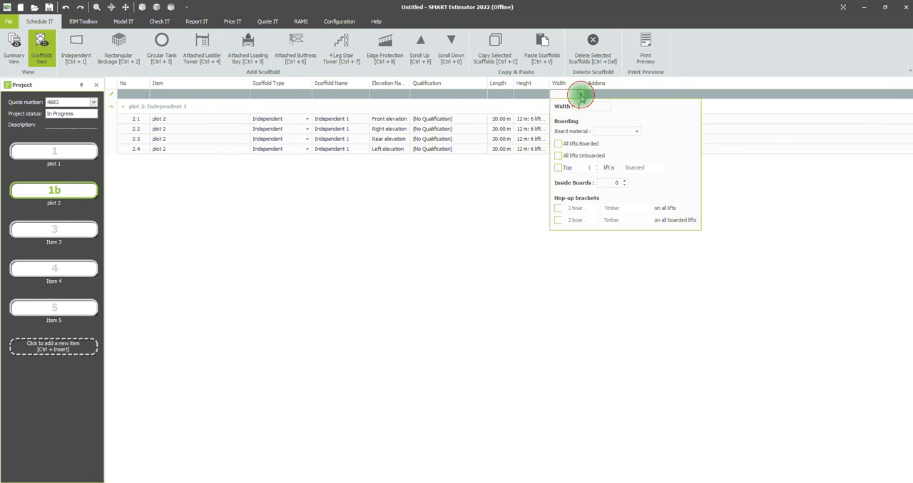
{"action": "left_click", "coordinate": [556, 209]}
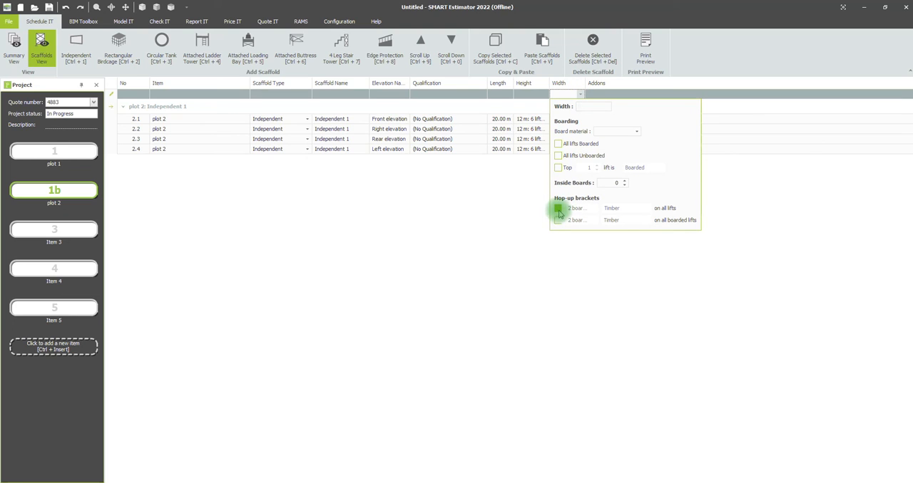
{"action": "left_click", "coordinate": [558, 208]}
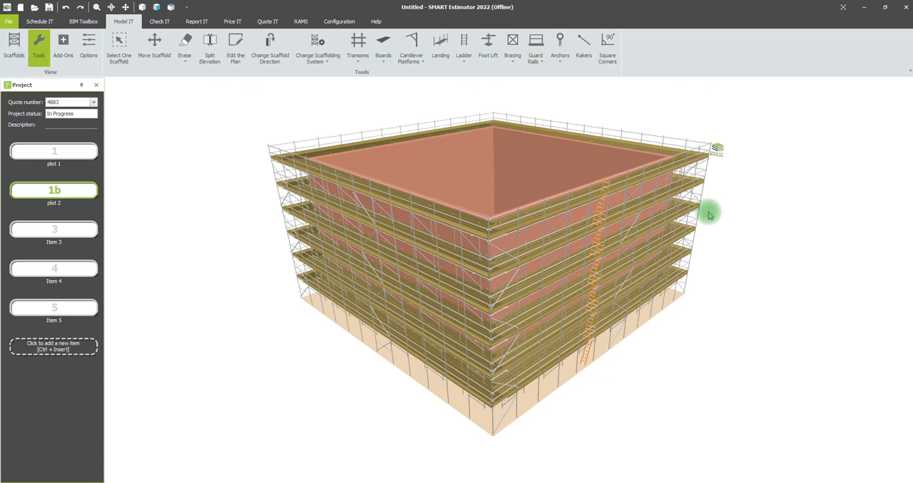
{"action": "left_click", "coordinate": [38, 21]}
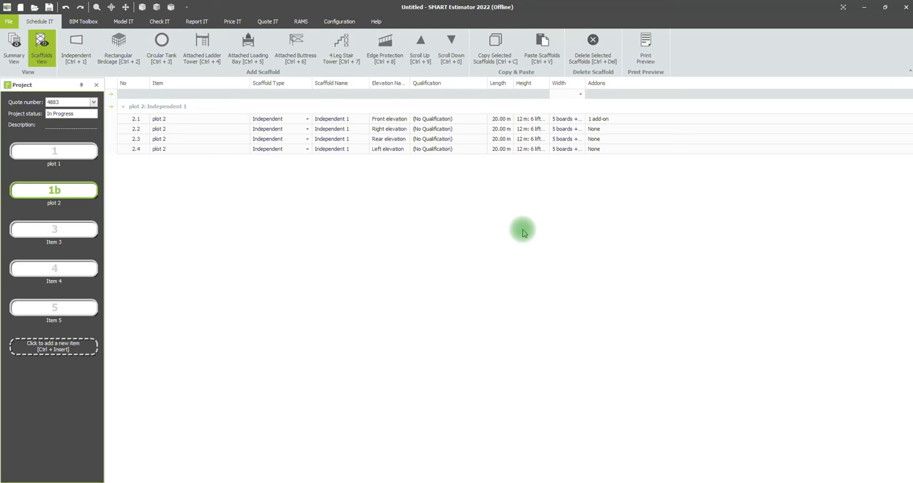
{"action": "mouse_move", "coordinate": [849, 433]}
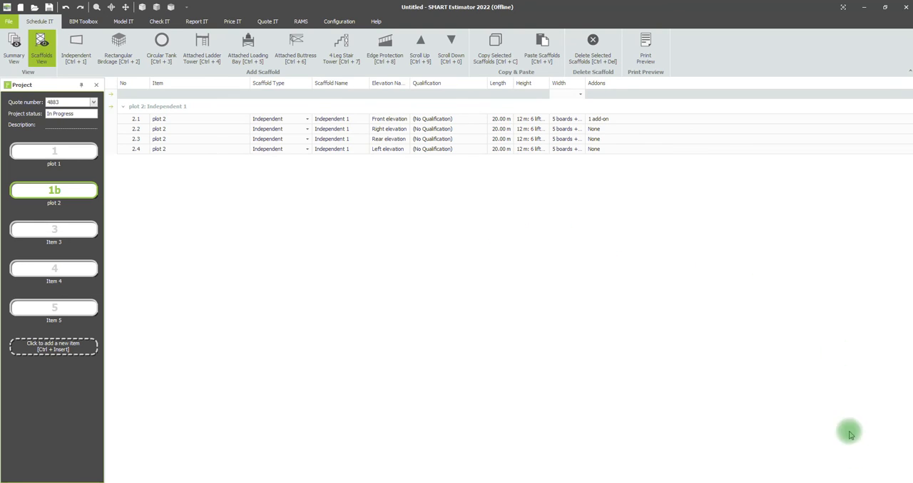